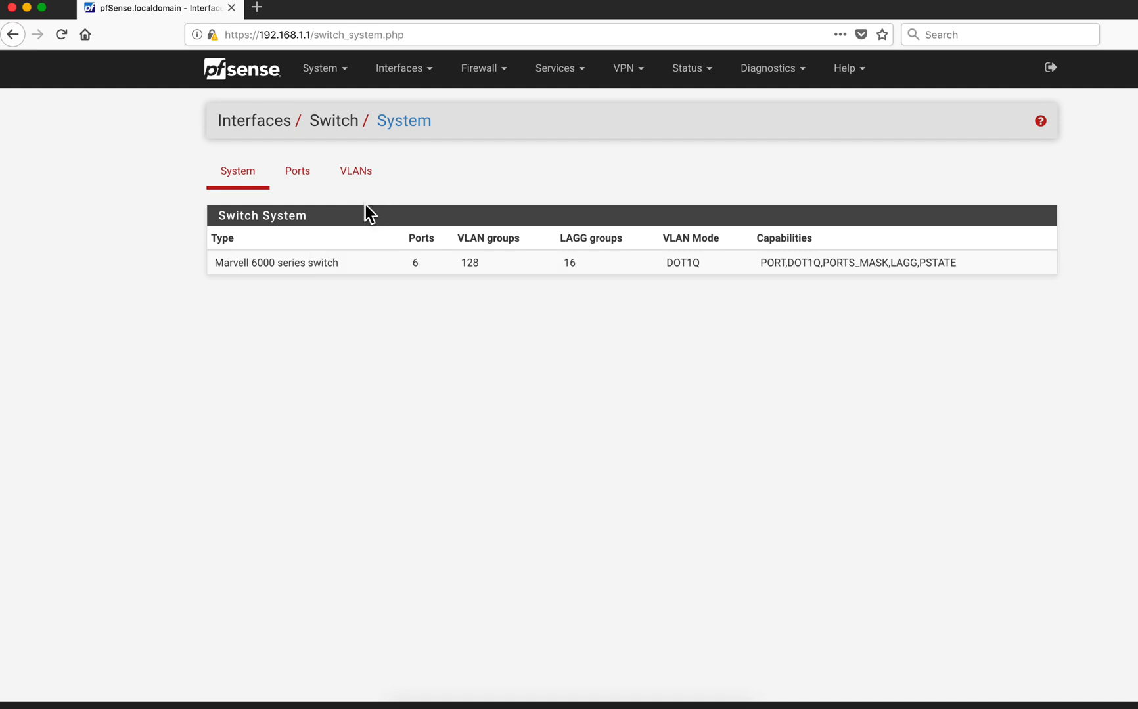
pyautogui.moveTo(390, 226)
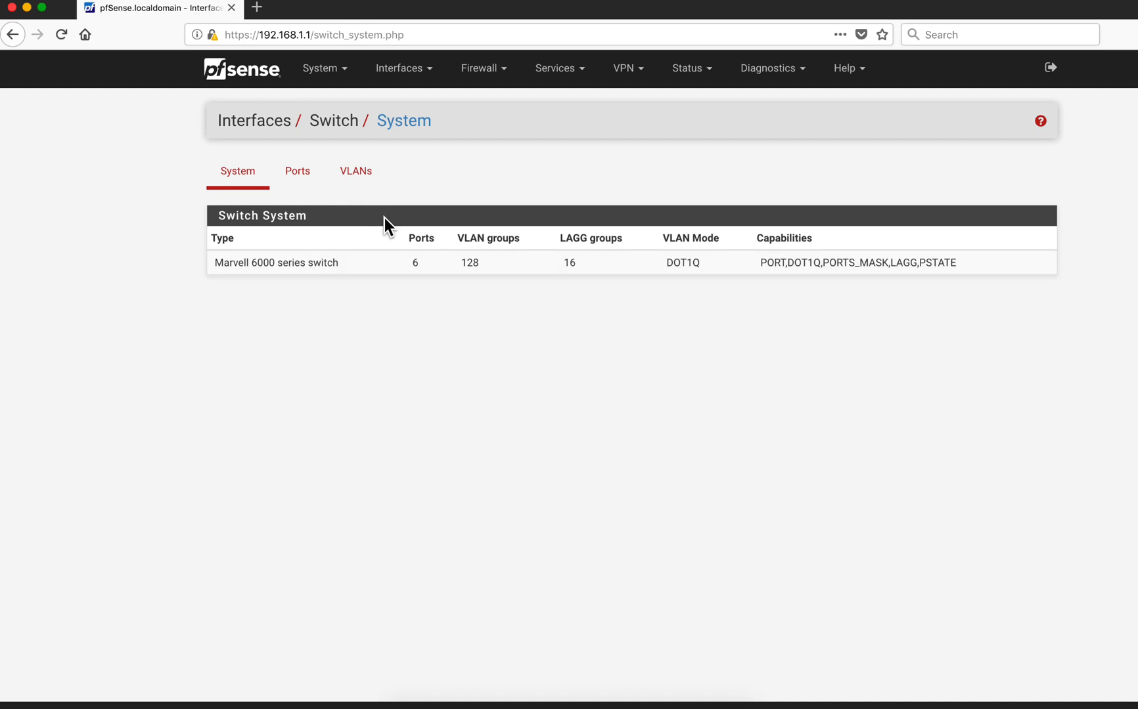
pyautogui.moveTo(244, 126)
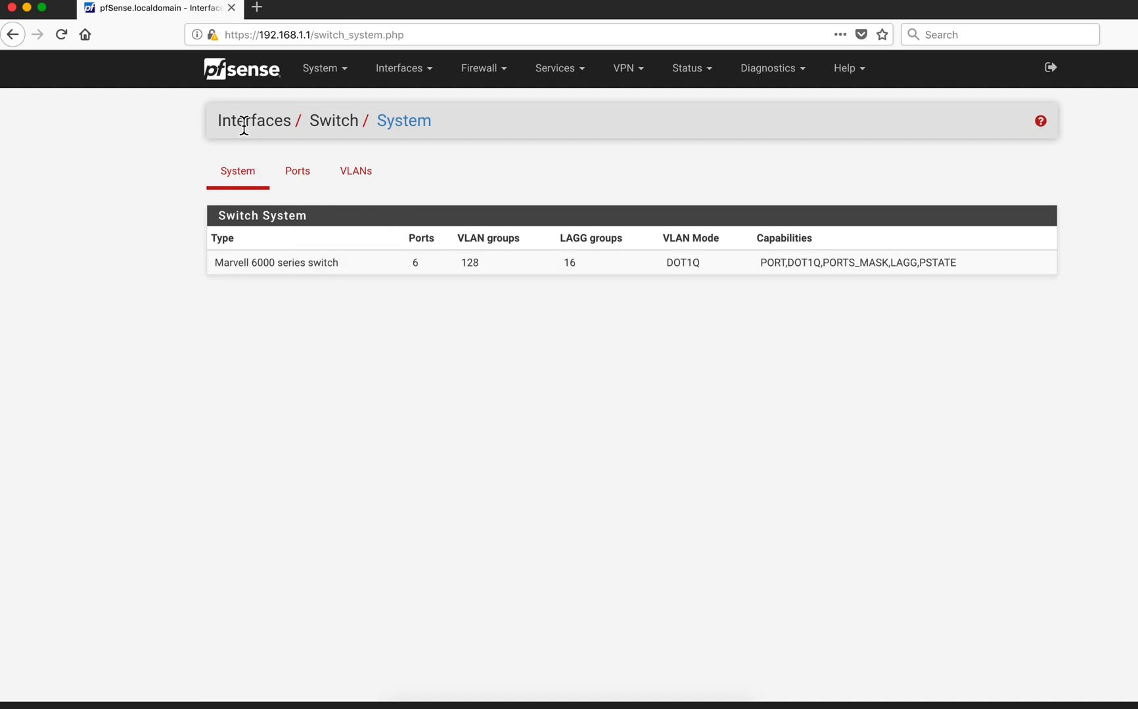
pyautogui.moveTo(335, 114)
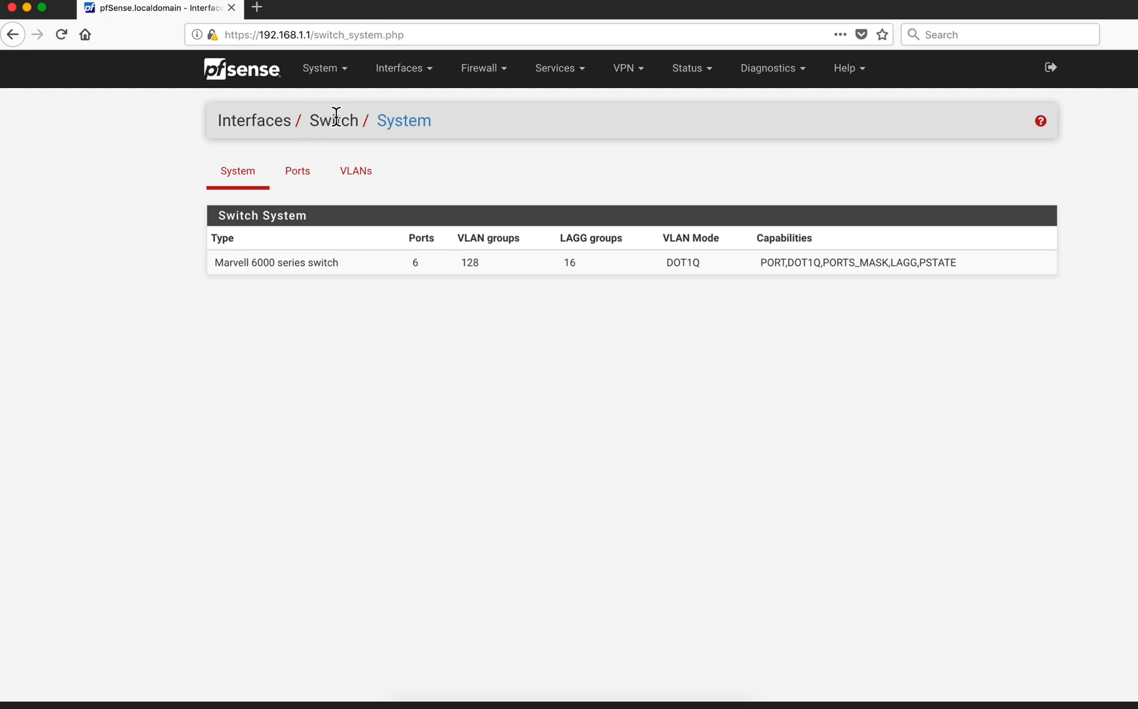
pyautogui.moveTo(403, 69)
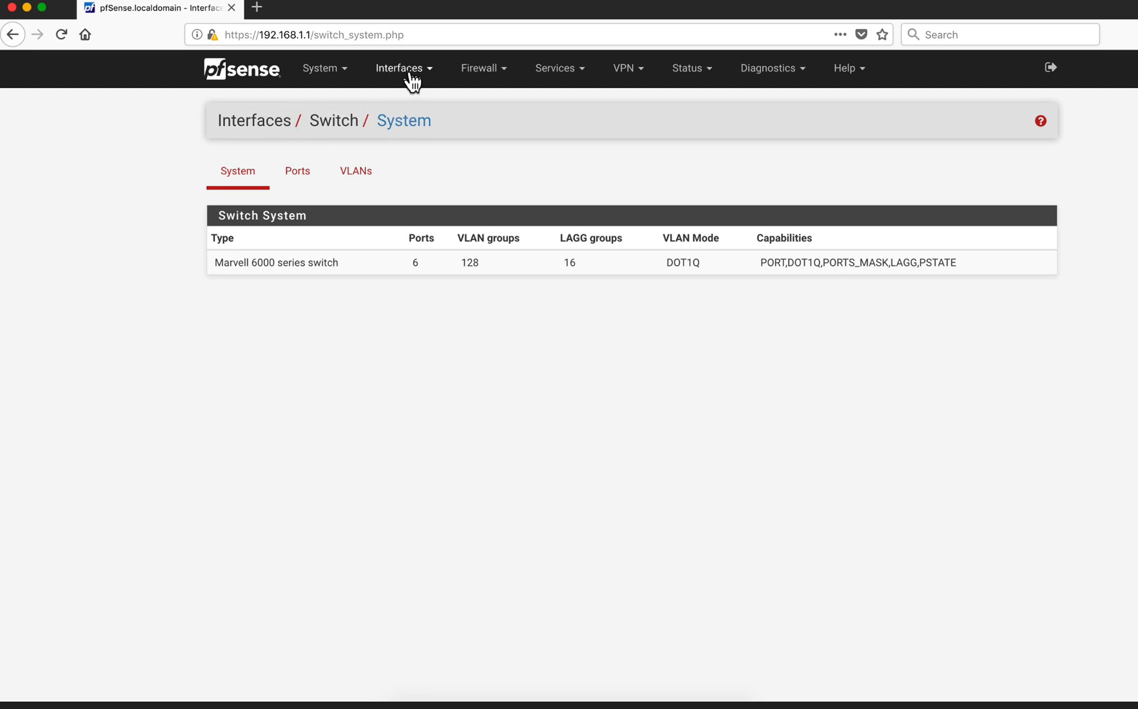
# Navigate to Interfaces / Switch and show the SG-1100 Ports table with LAN Uplink, OPT, LAN, WAN.
pyautogui.click(398, 67)
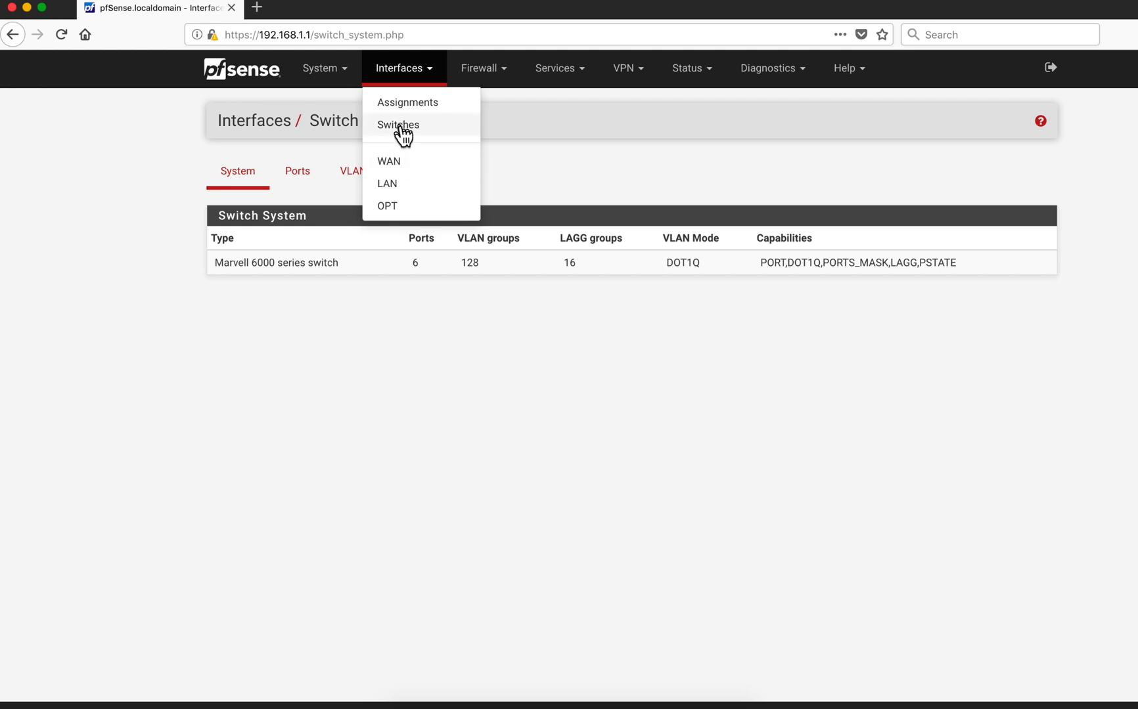
pyautogui.click(398, 123)
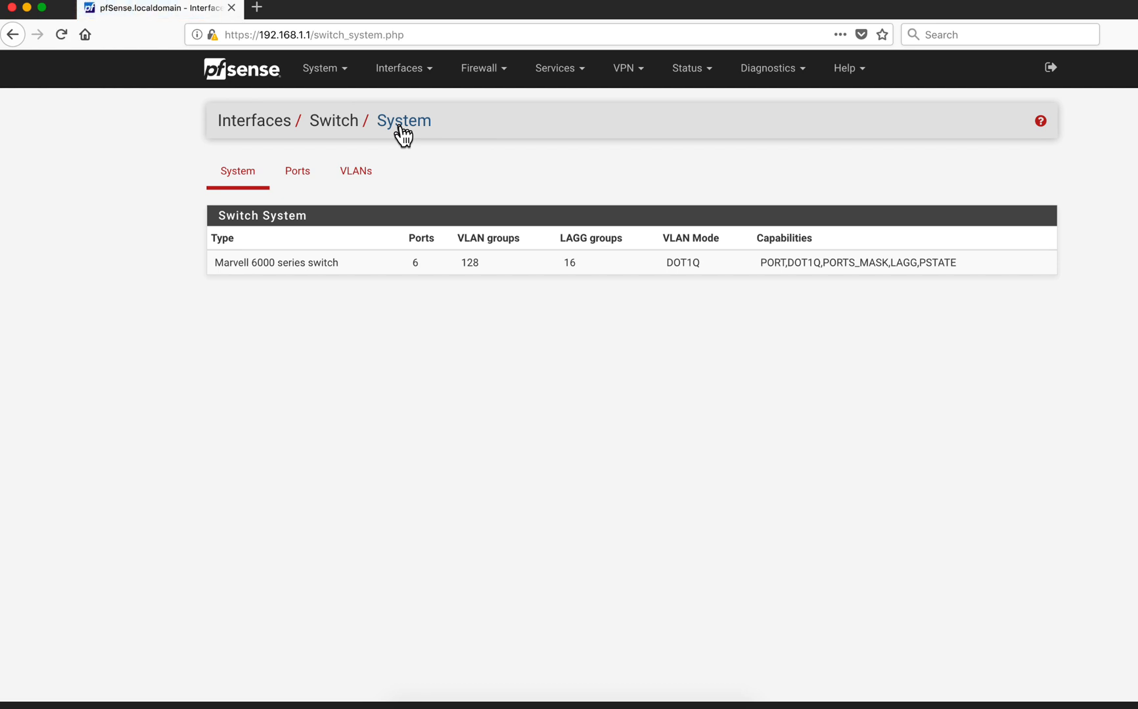
pyautogui.moveTo(295, 303)
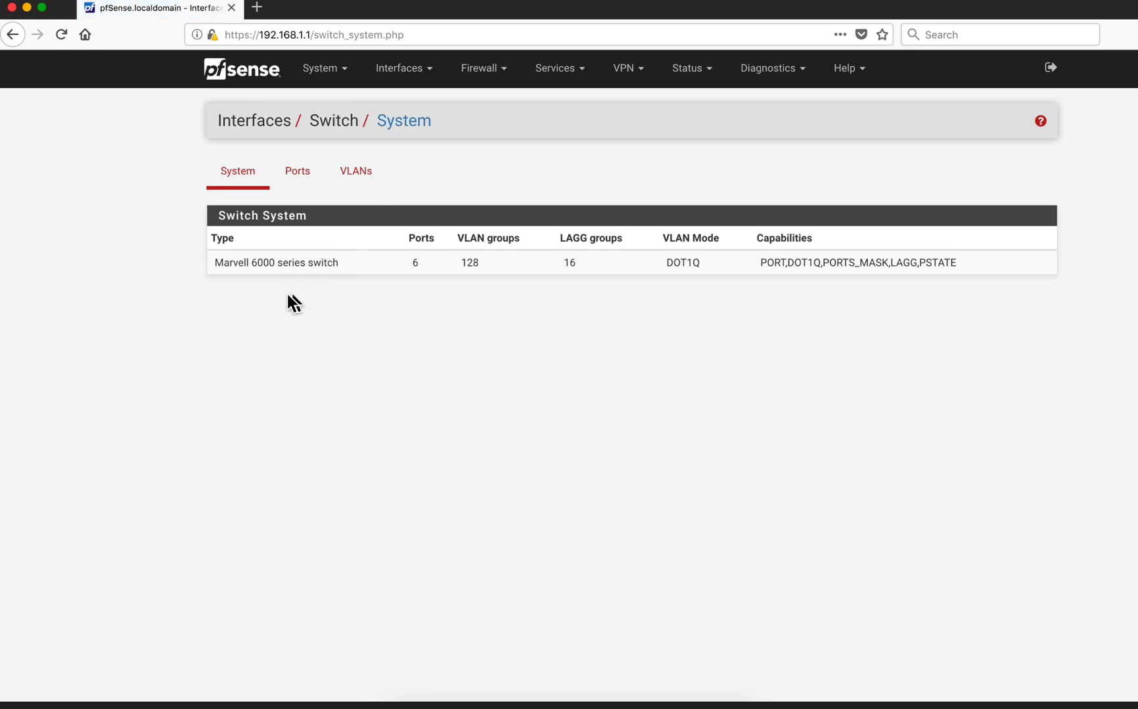
pyautogui.moveTo(242, 281)
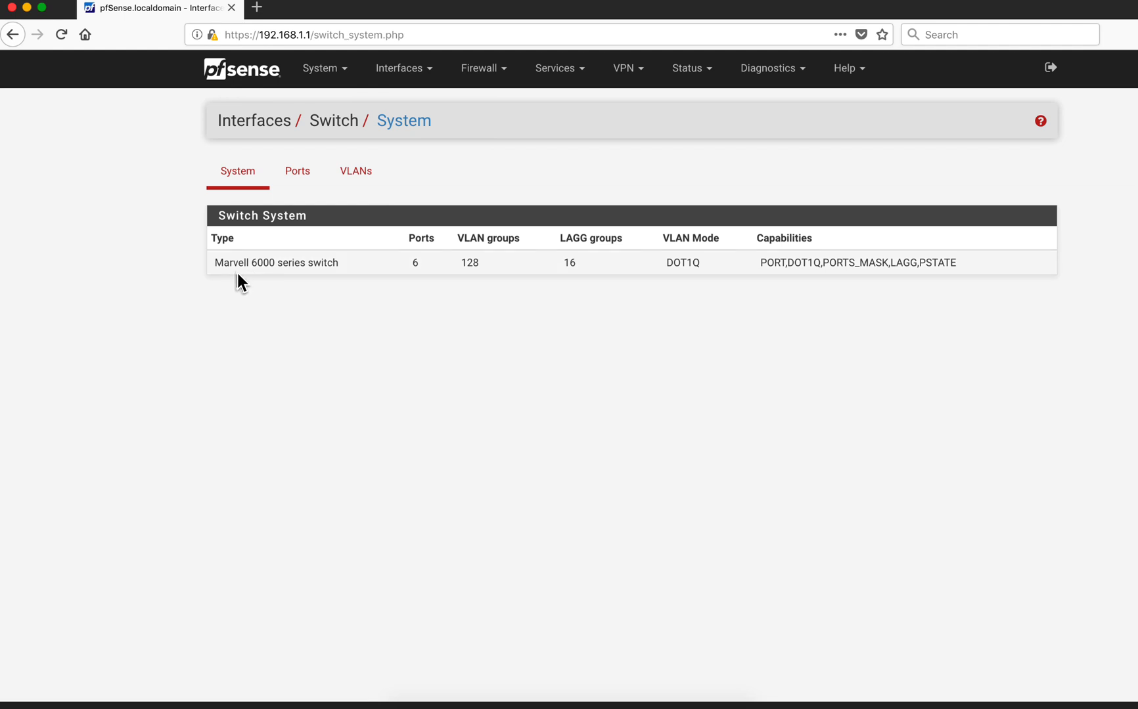
pyautogui.moveTo(513, 269)
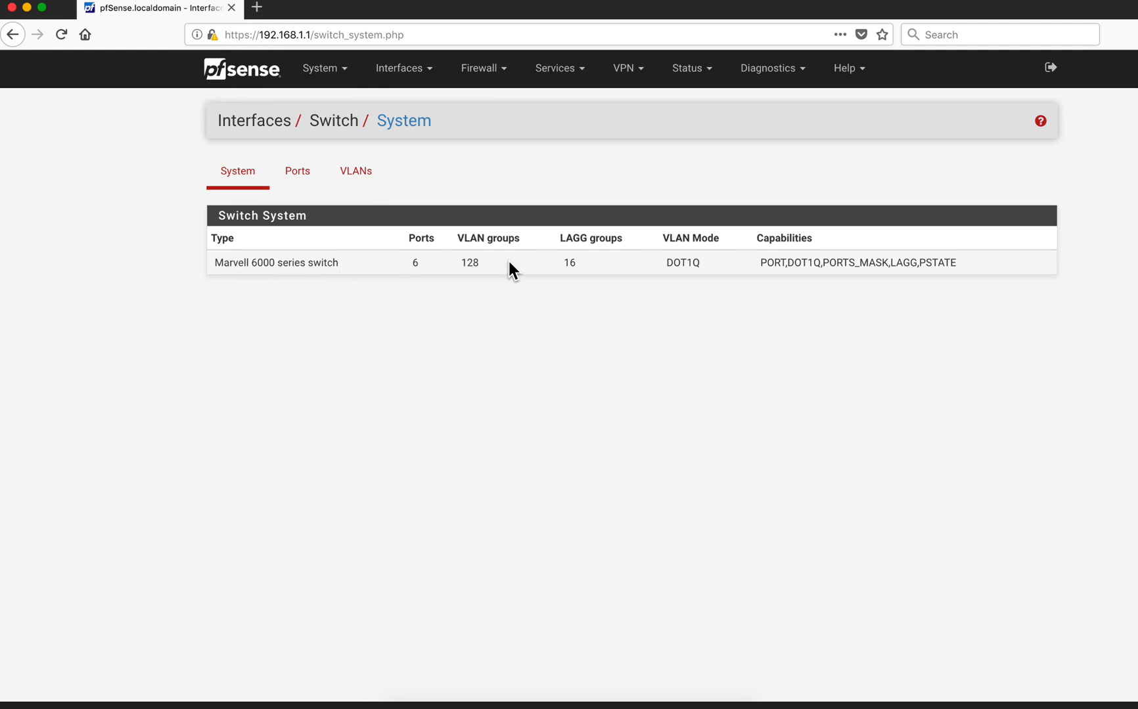
pyautogui.moveTo(740, 223)
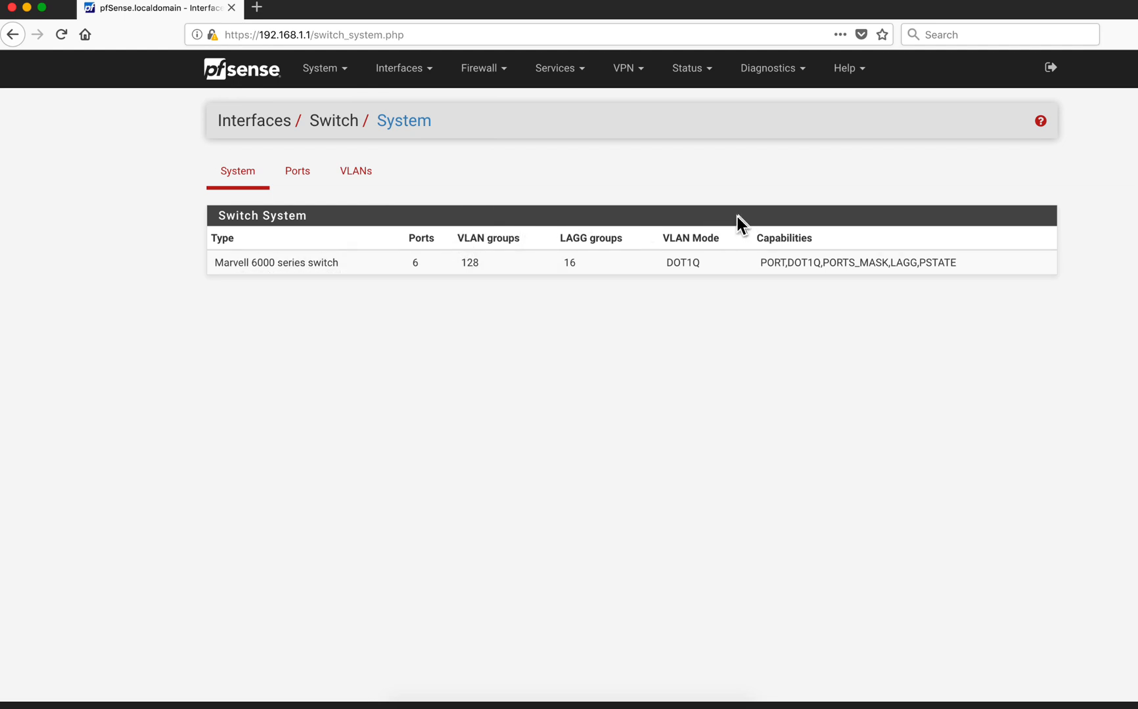
pyautogui.moveTo(711, 278)
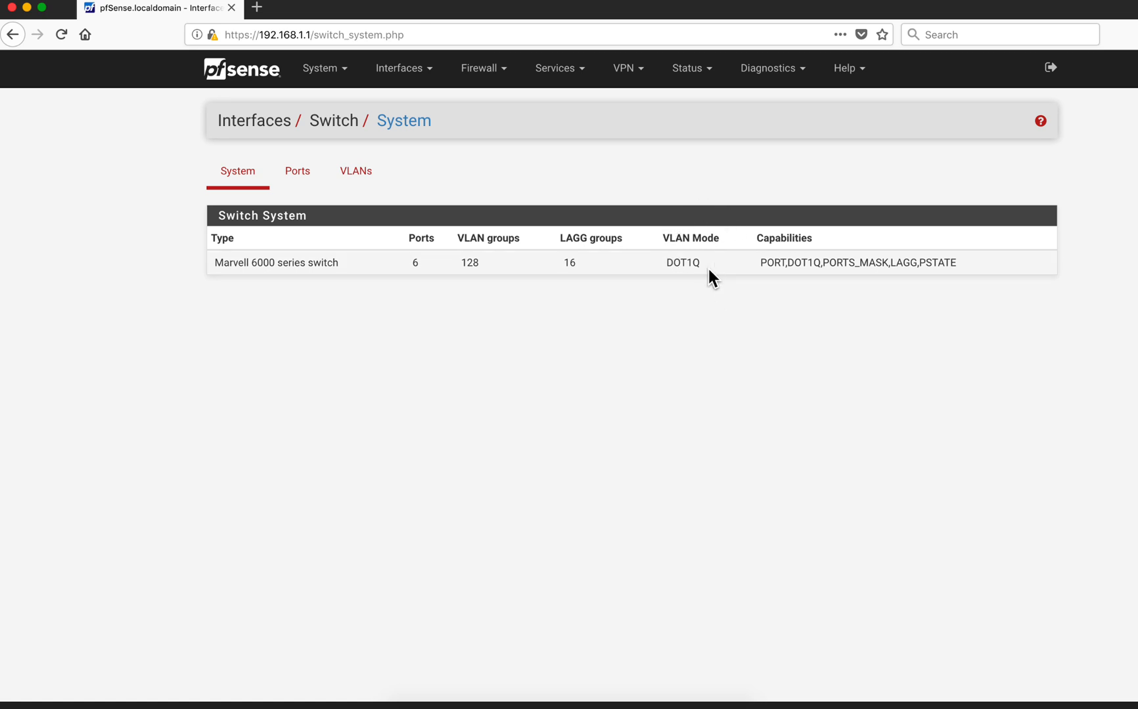
pyautogui.moveTo(692, 267)
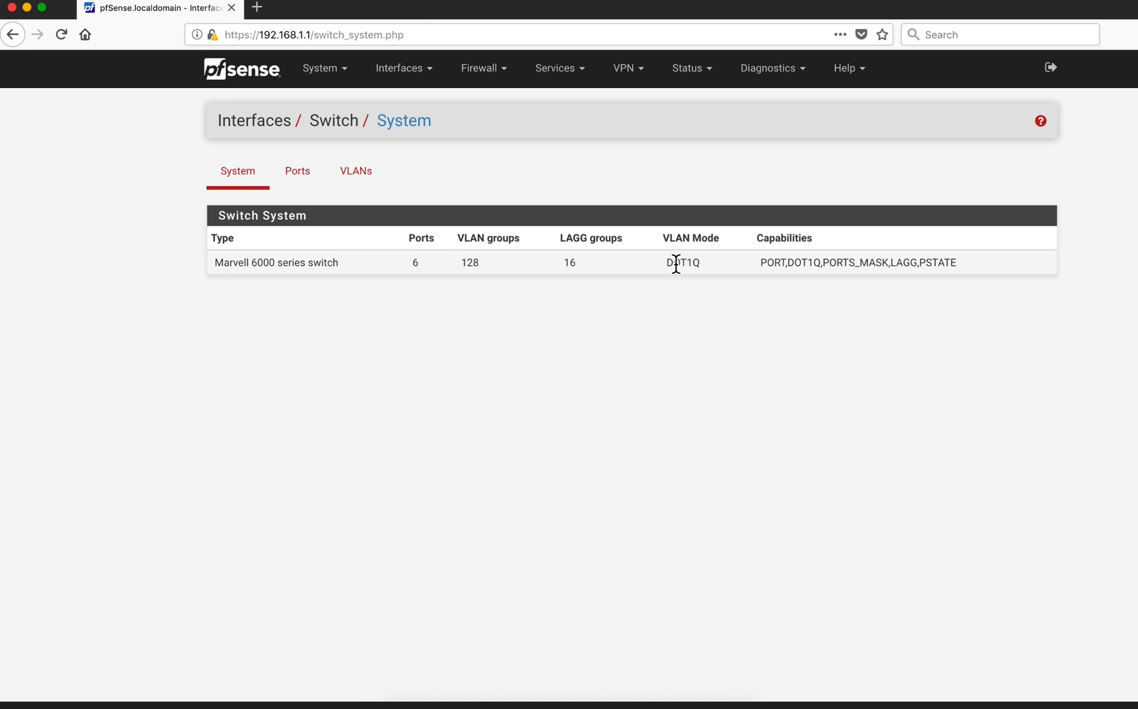
pyautogui.moveTo(670, 264)
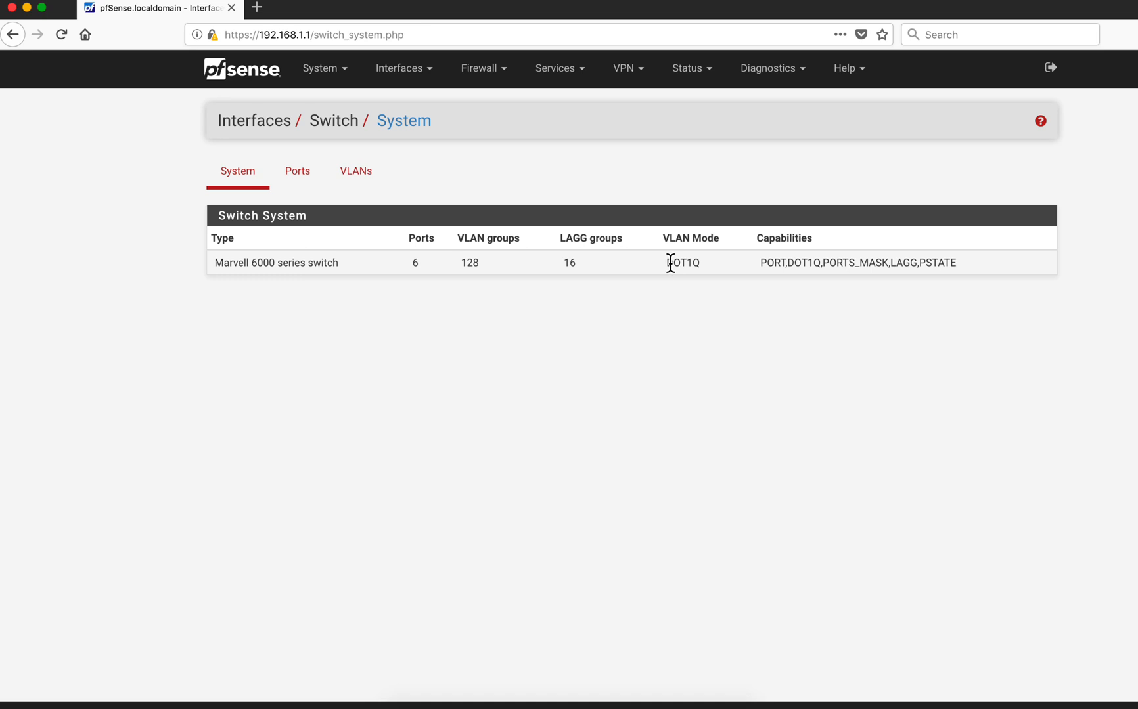
pyautogui.moveTo(297, 171)
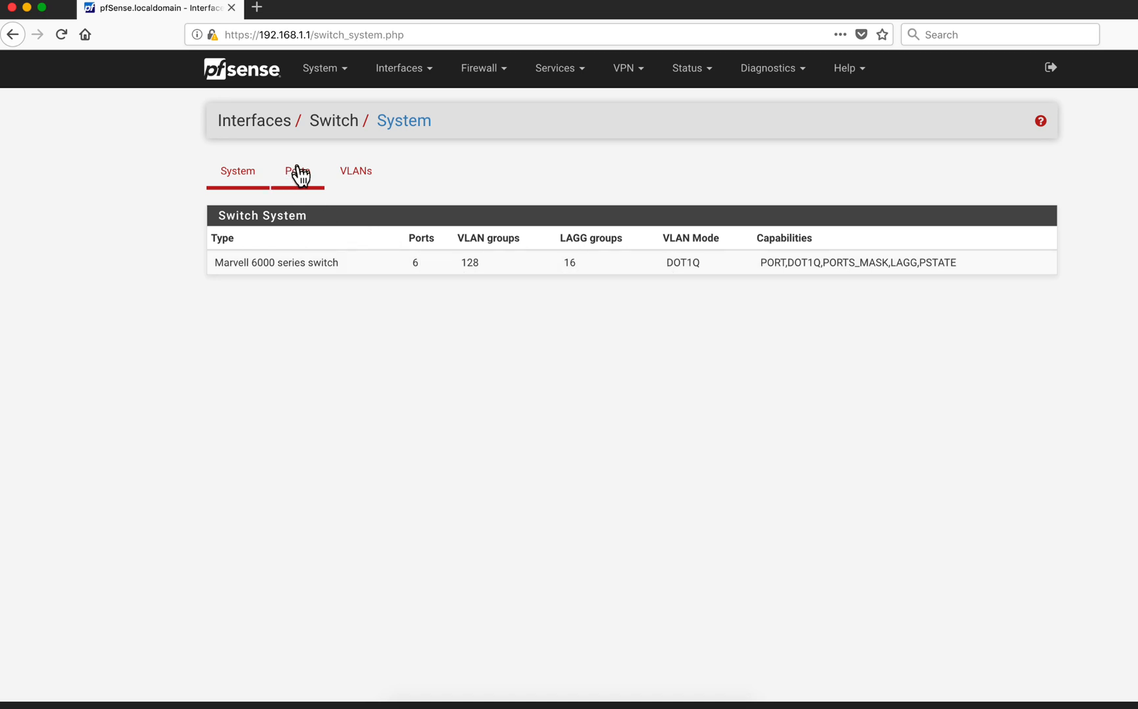
pyautogui.click(297, 170)
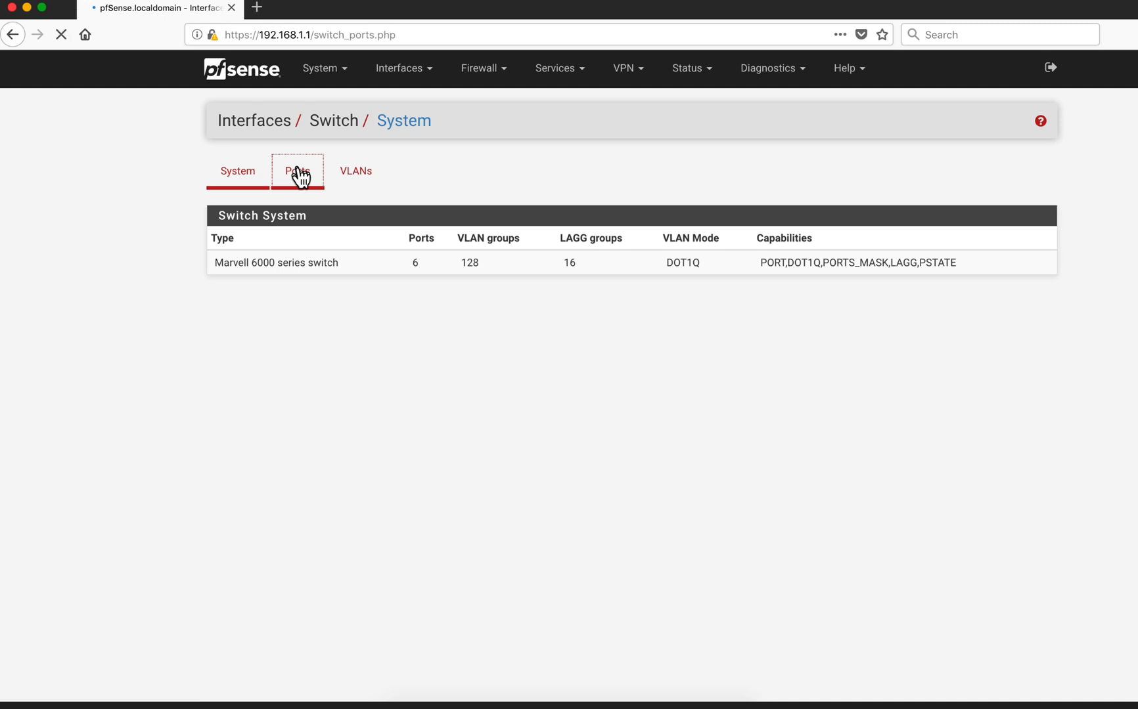
pyautogui.click(297, 170)
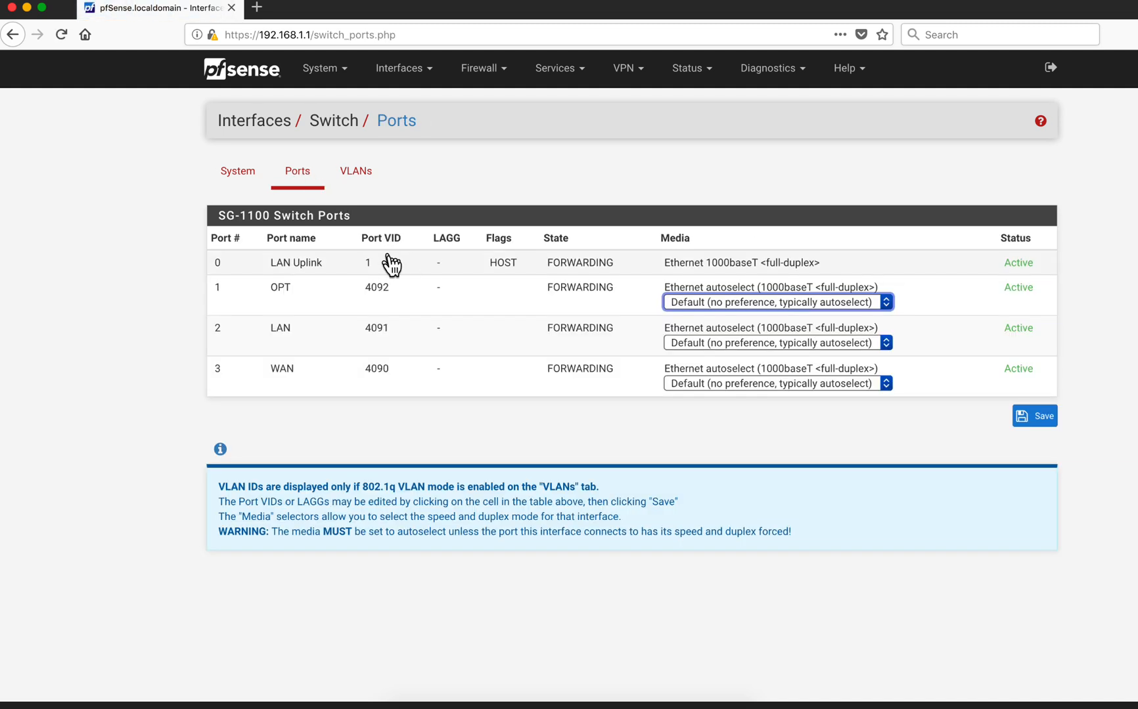
pyautogui.moveTo(503, 351)
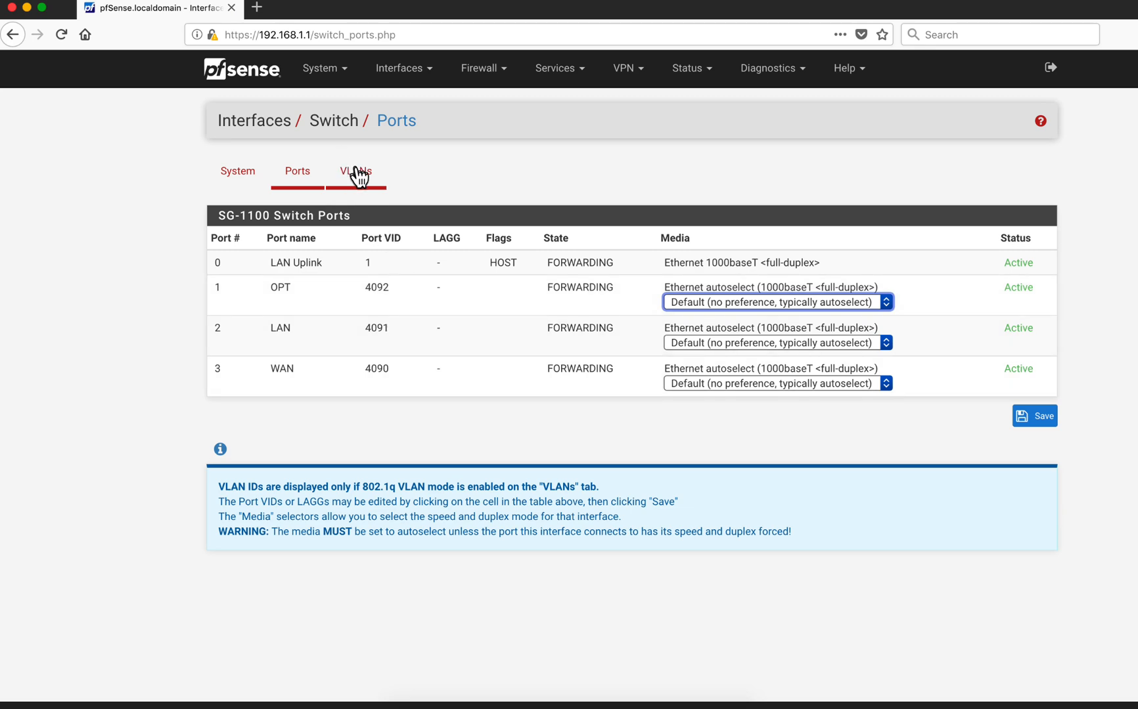
# Show the switch's 802.1Q VLANs table with tags 1, 4090, 4091, 4092.
pyautogui.click(355, 171)
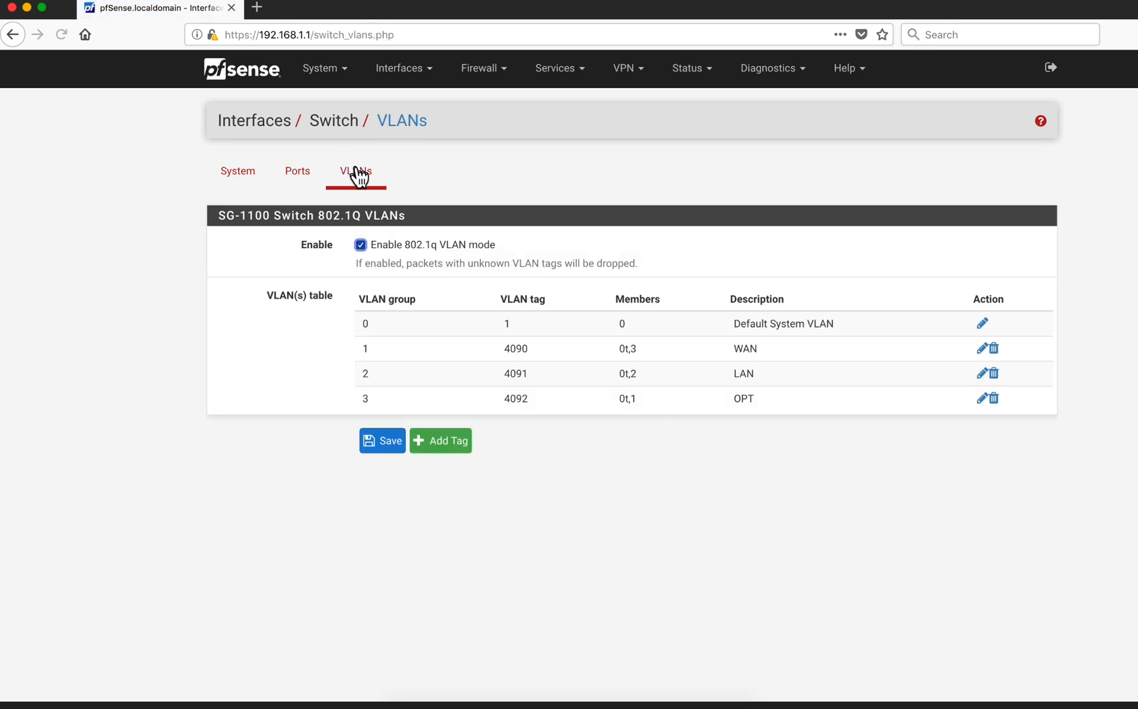
pyautogui.moveTo(600, 303)
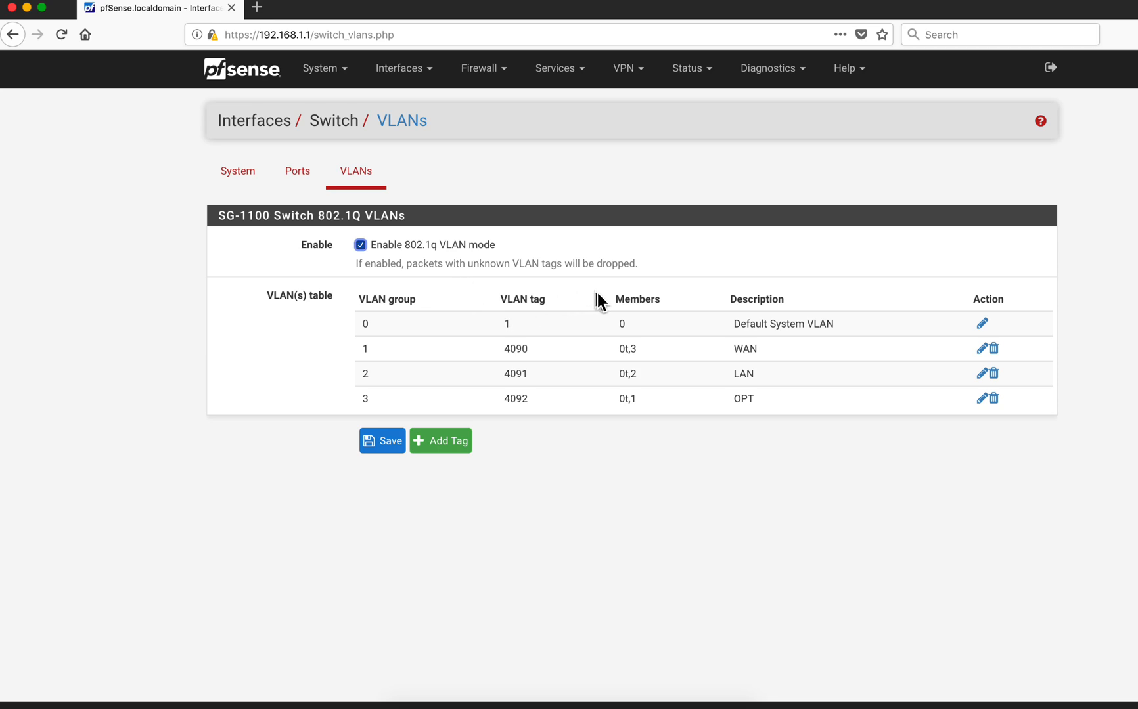
pyautogui.moveTo(515, 438)
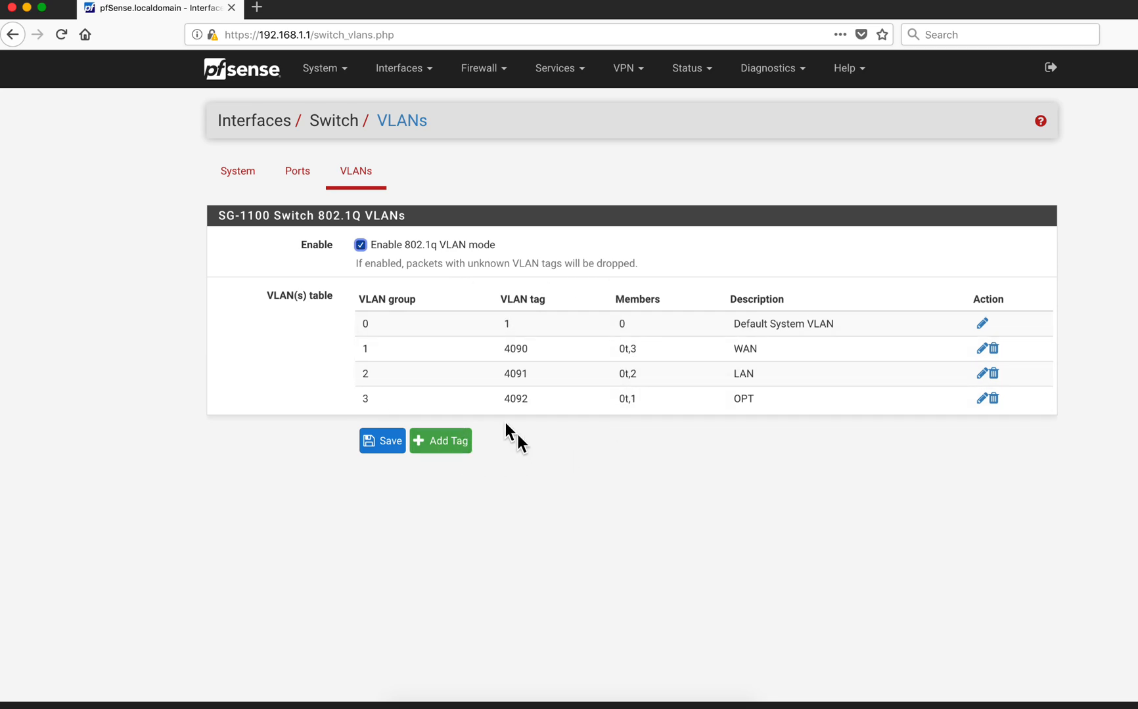
pyautogui.moveTo(612, 236)
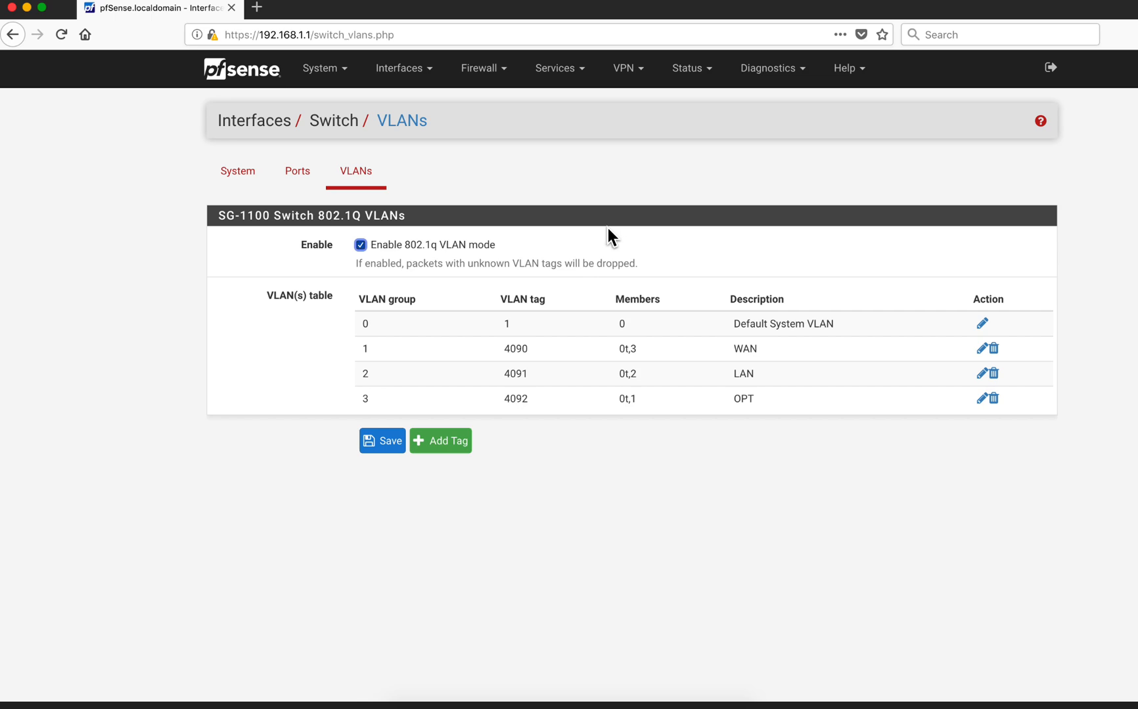